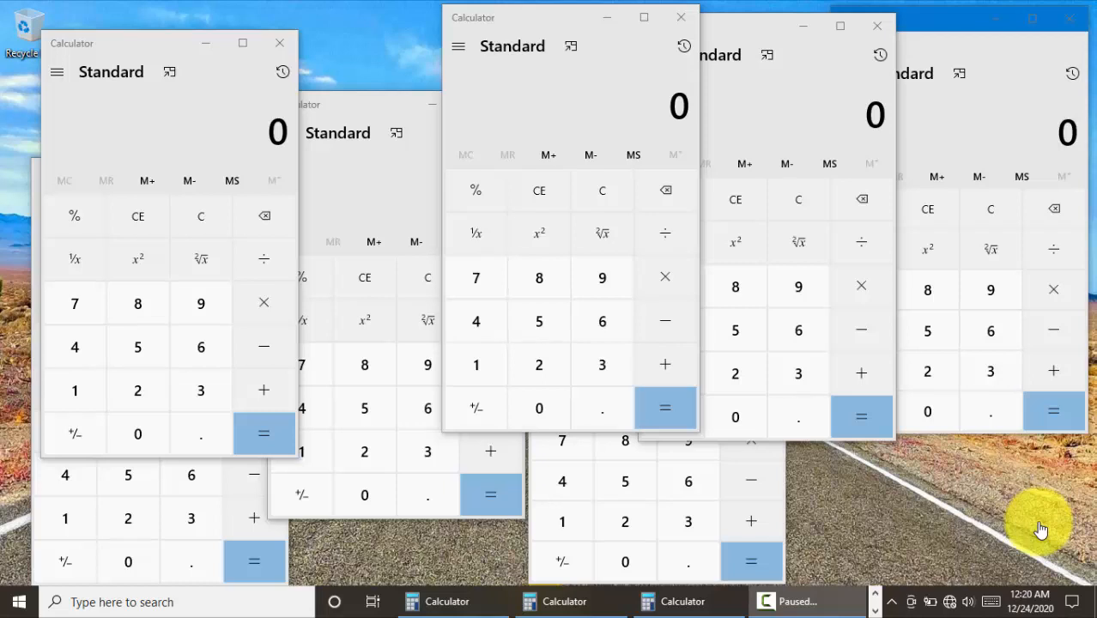
mouse_move(1021, 514)
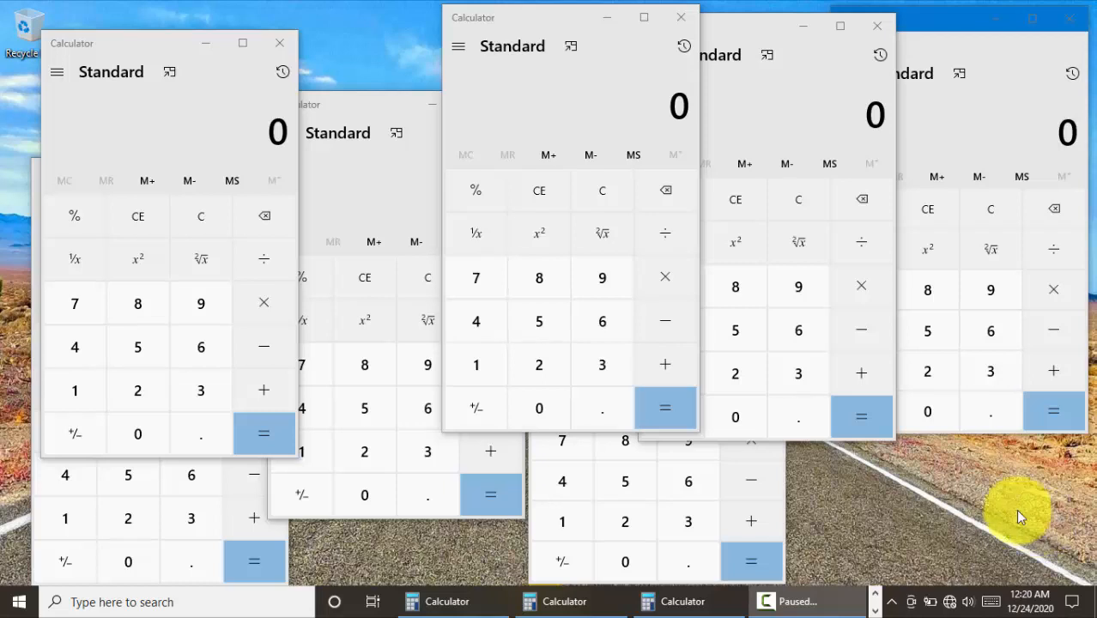
mouse_move(177, 30)
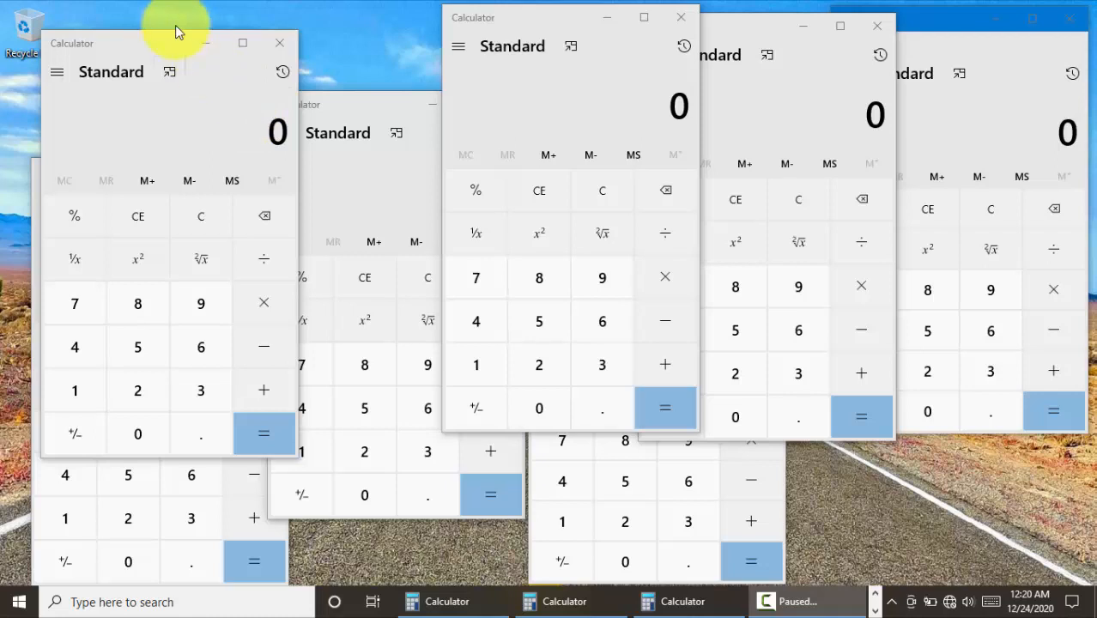
mouse_move(153, 41)
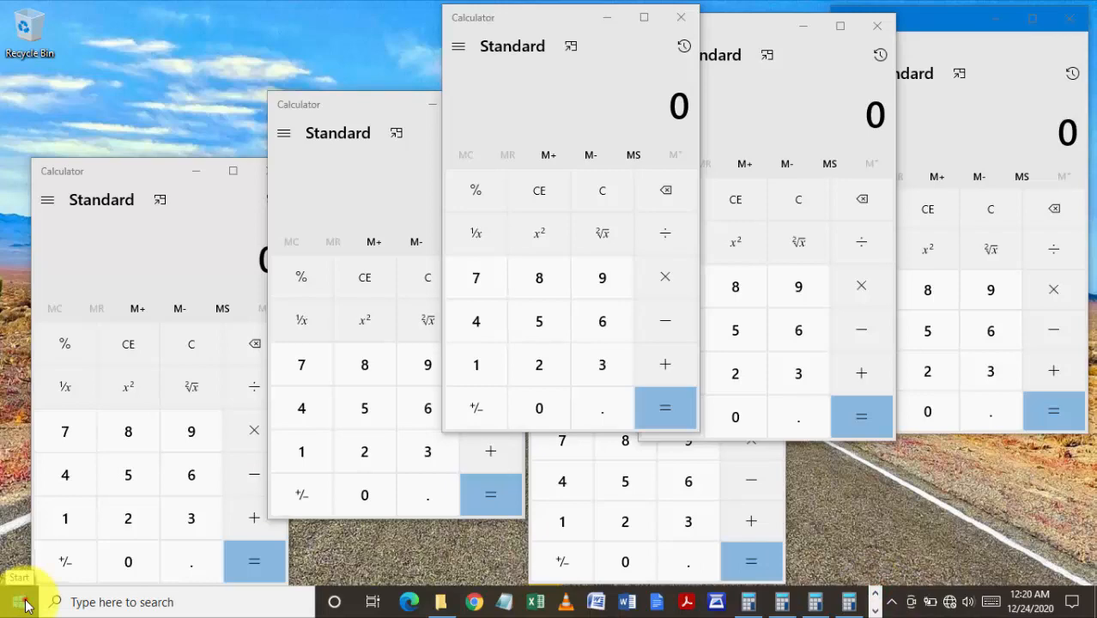
- Reach the Apps & features page of Windows Settings from the Start menu
left_click(17, 601)
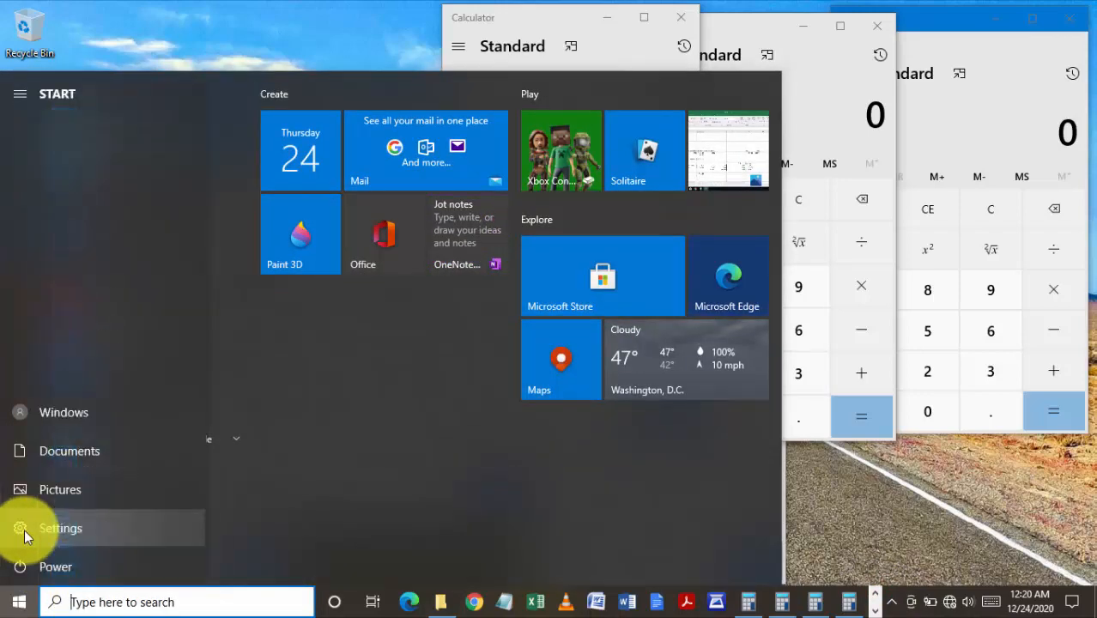
left_click(61, 529)
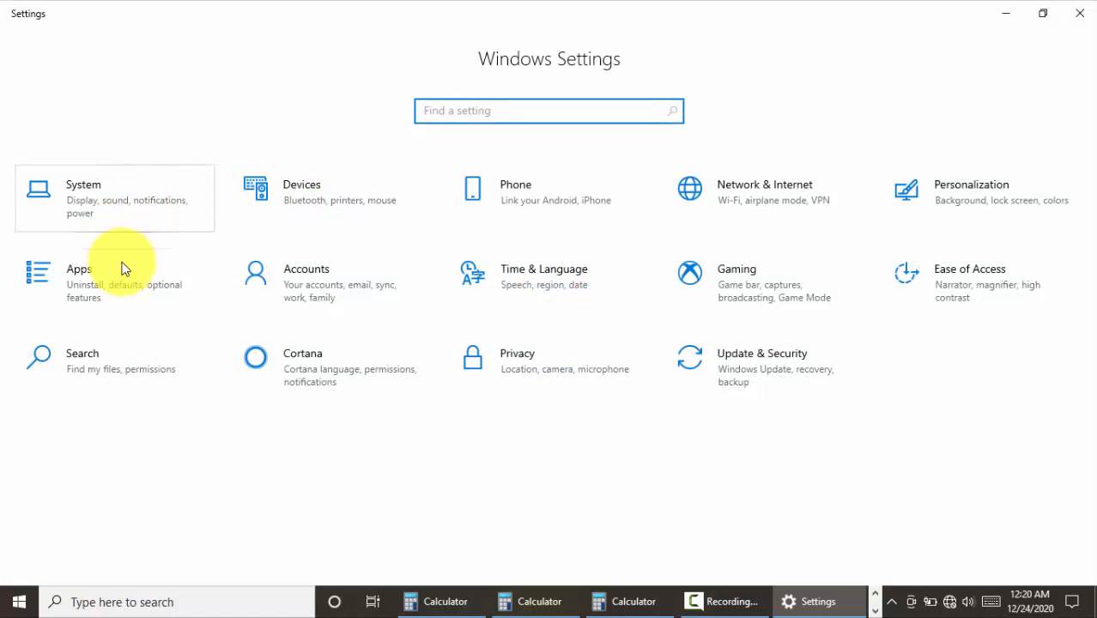
left_click(79, 268)
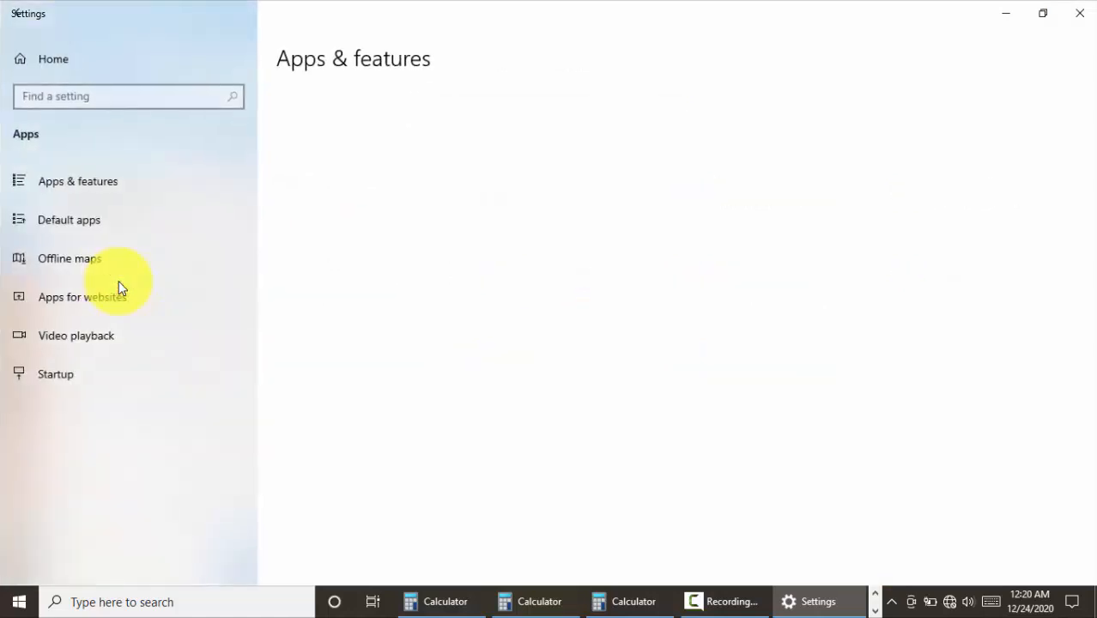
- Filter the installed apps for 'ca' and expand the Calculator entry's options
left_click(77, 182)
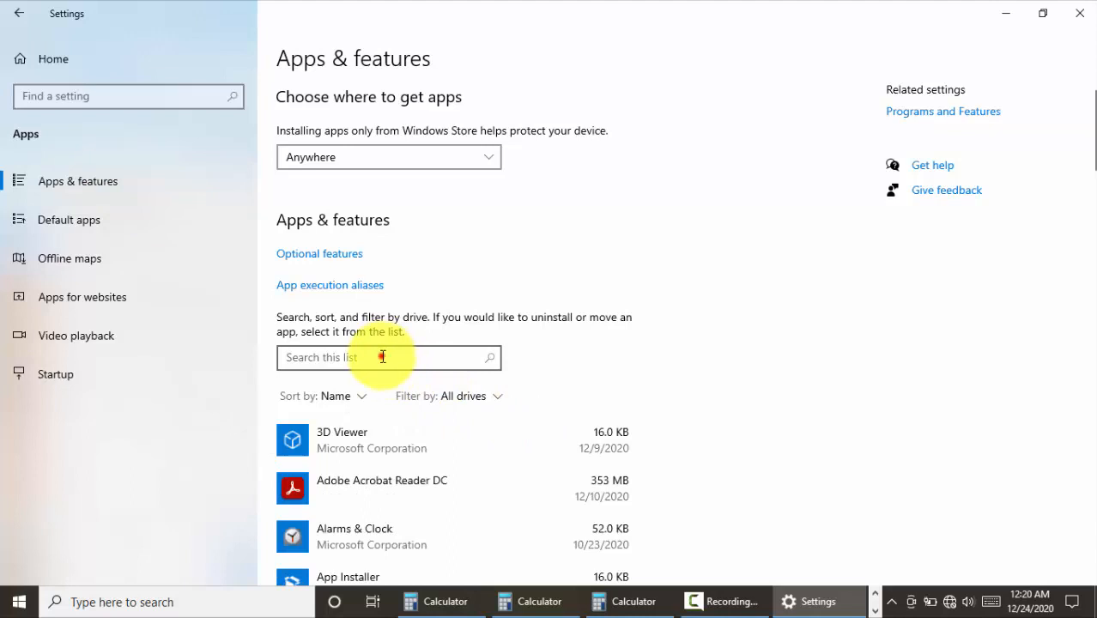
type("calcu")
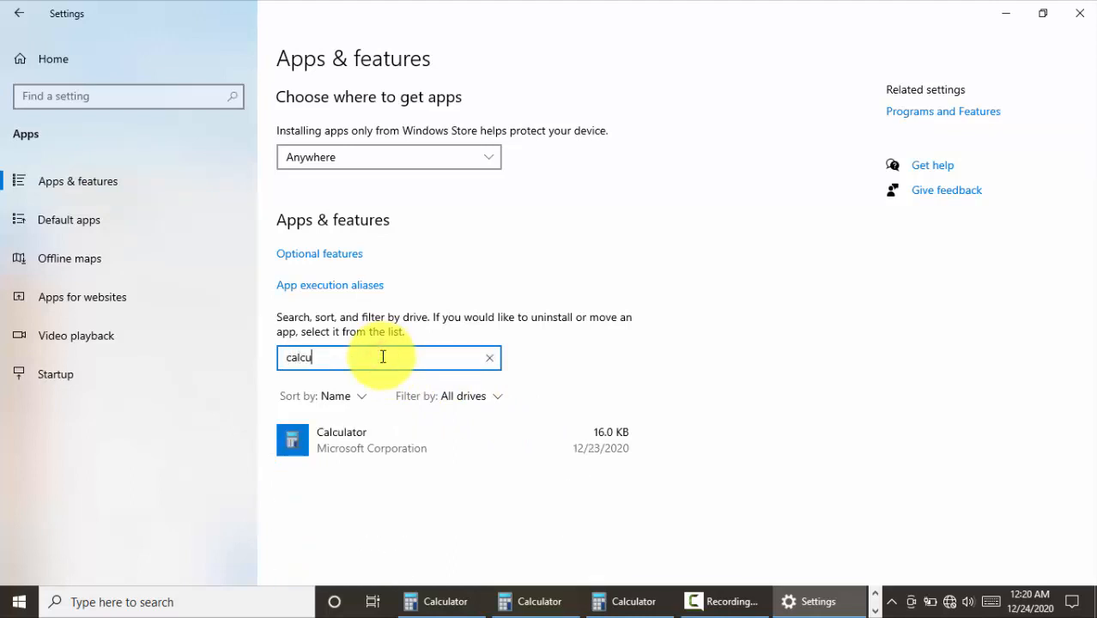
left_click(369, 439)
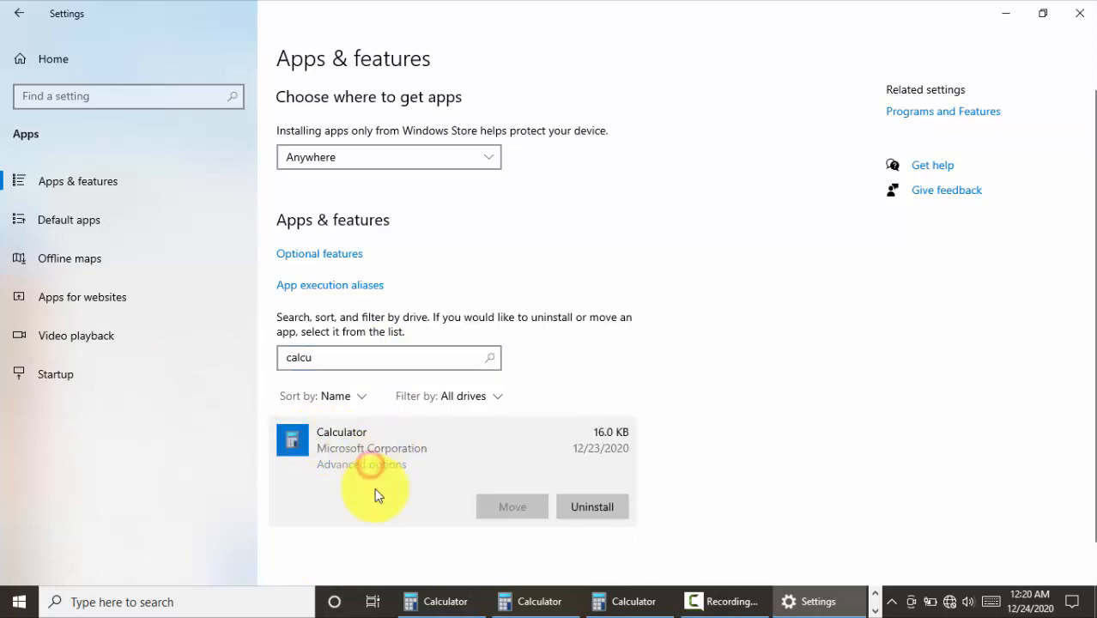
- Reset Calculator's app data from its Advanced options page and confirm the deletion
left_click(360, 463)
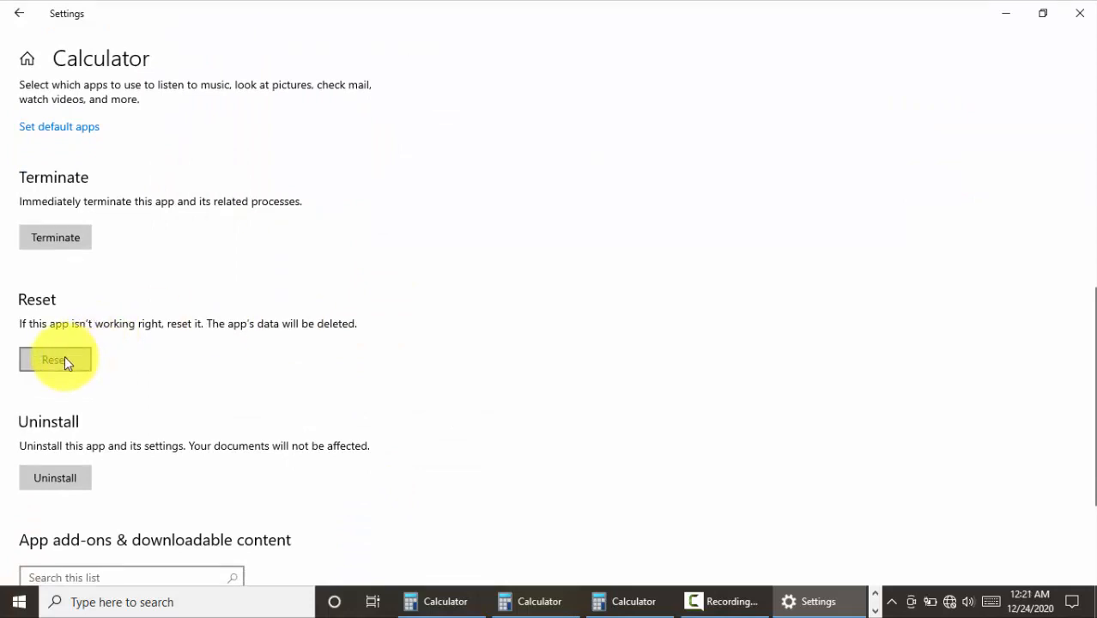
left_click(55, 359)
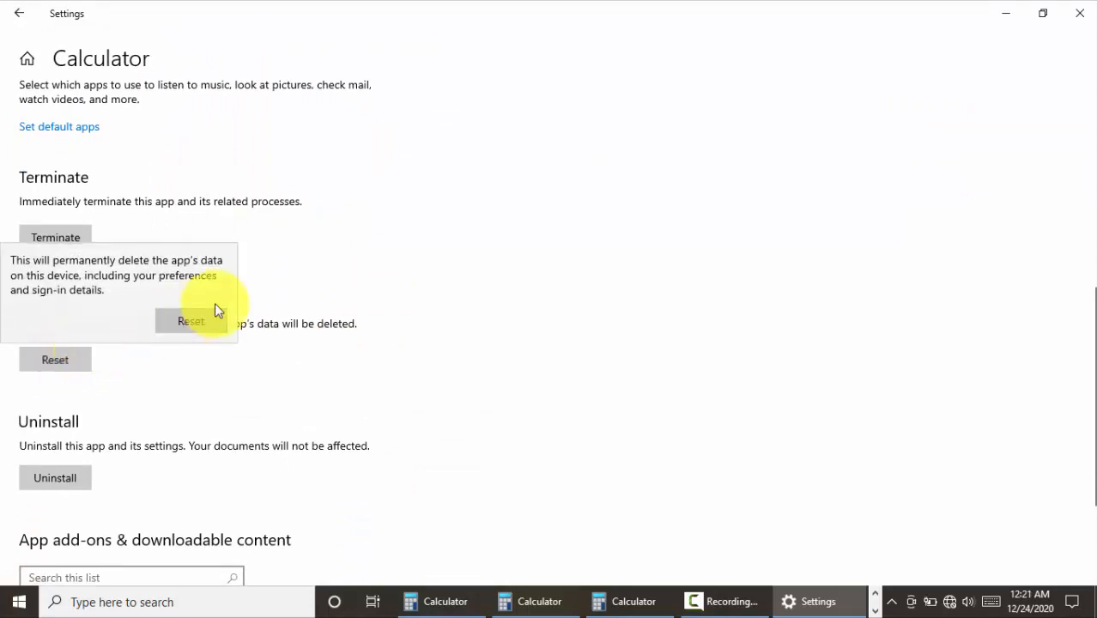
left_click(191, 321)
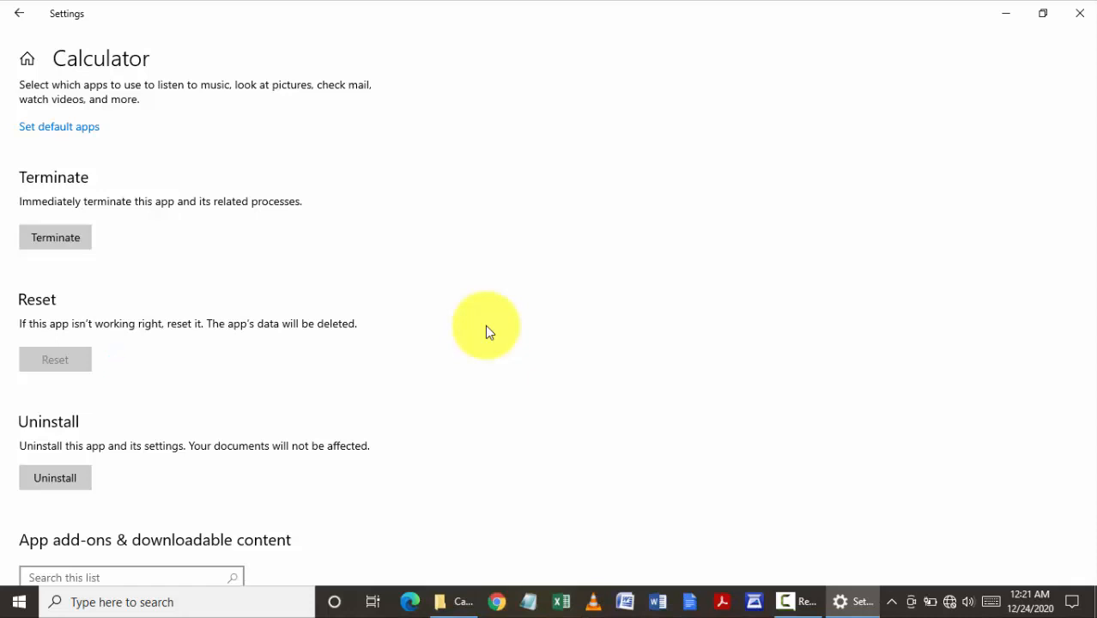
left_click(55, 359)
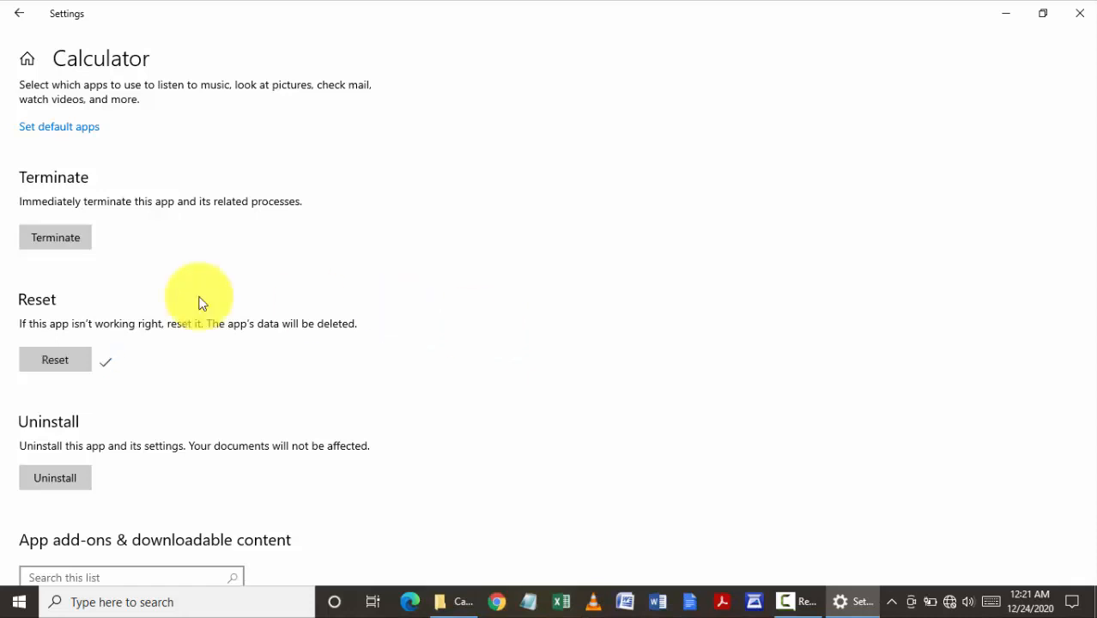
mouse_move(124, 374)
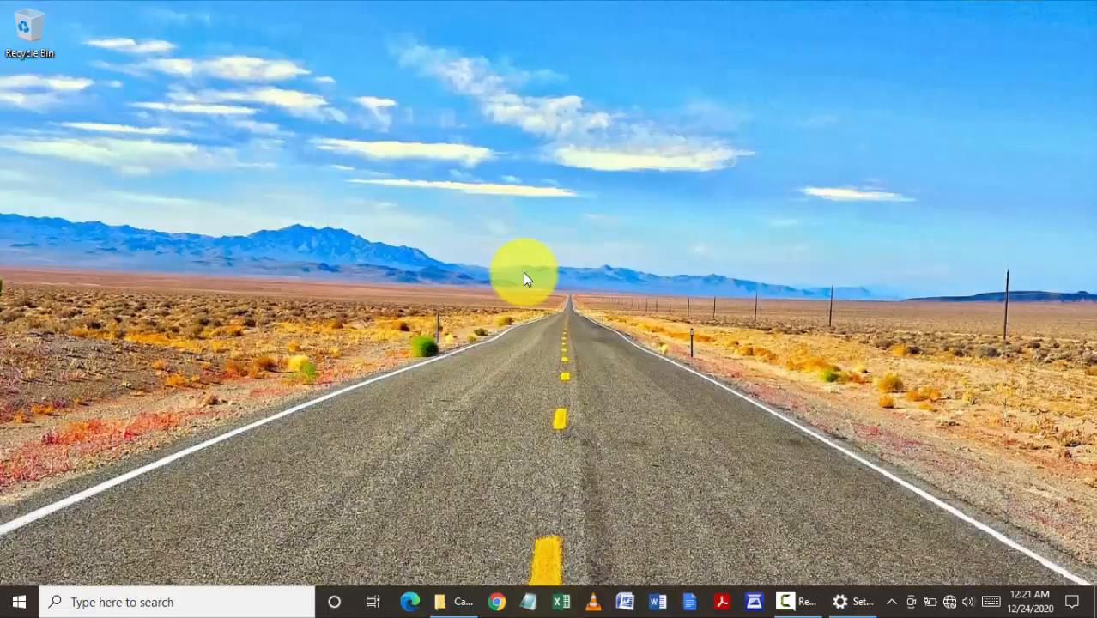
mouse_move(489, 347)
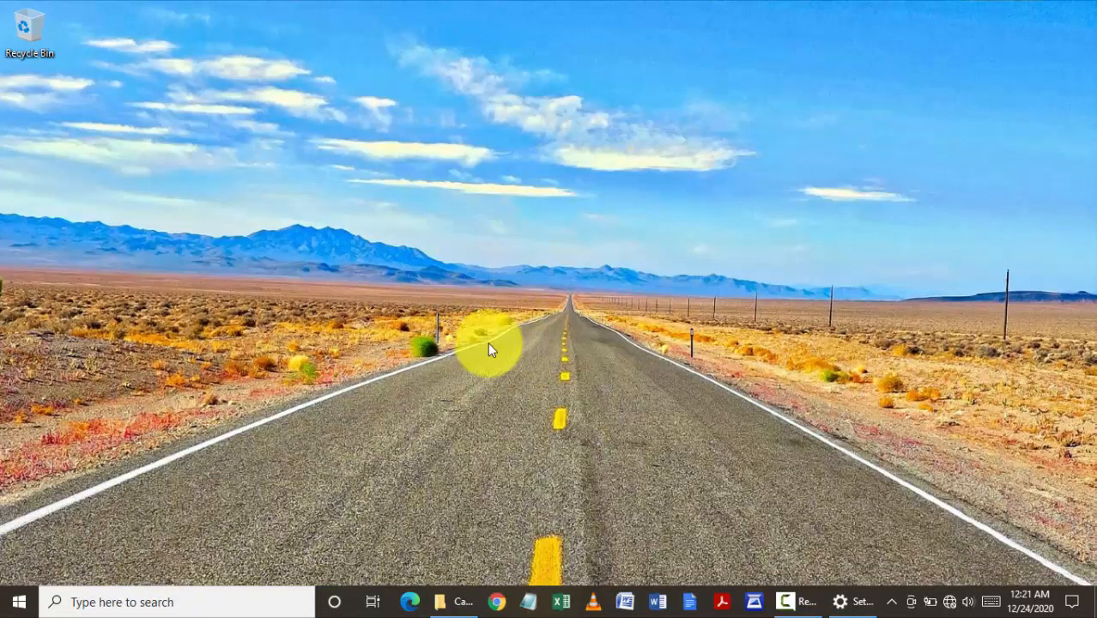
mouse_move(735, 421)
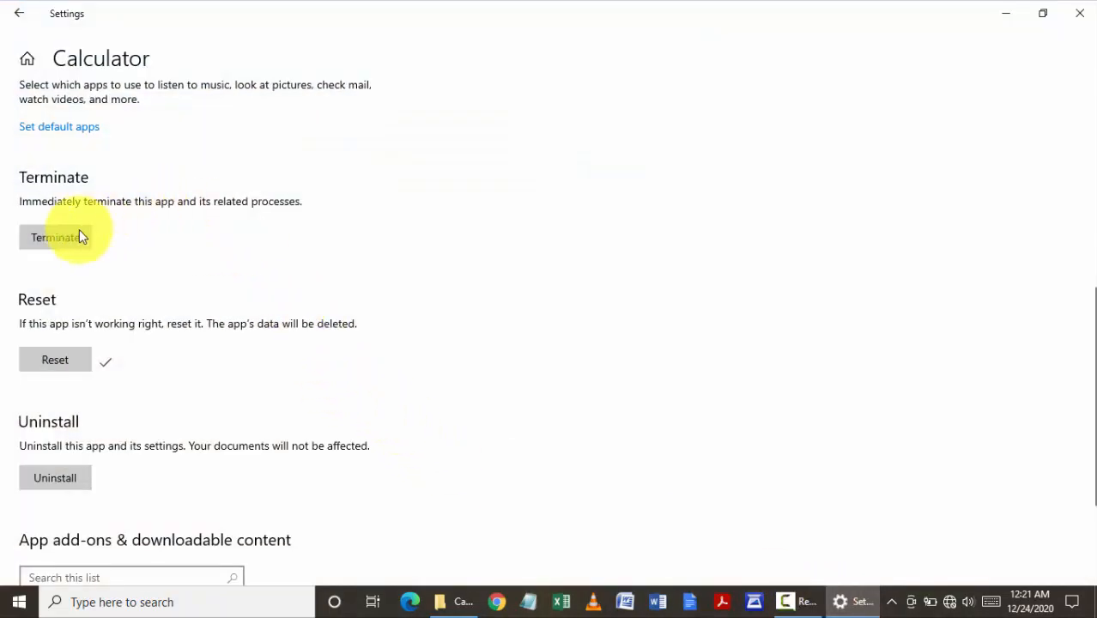
mouse_move(420, 309)
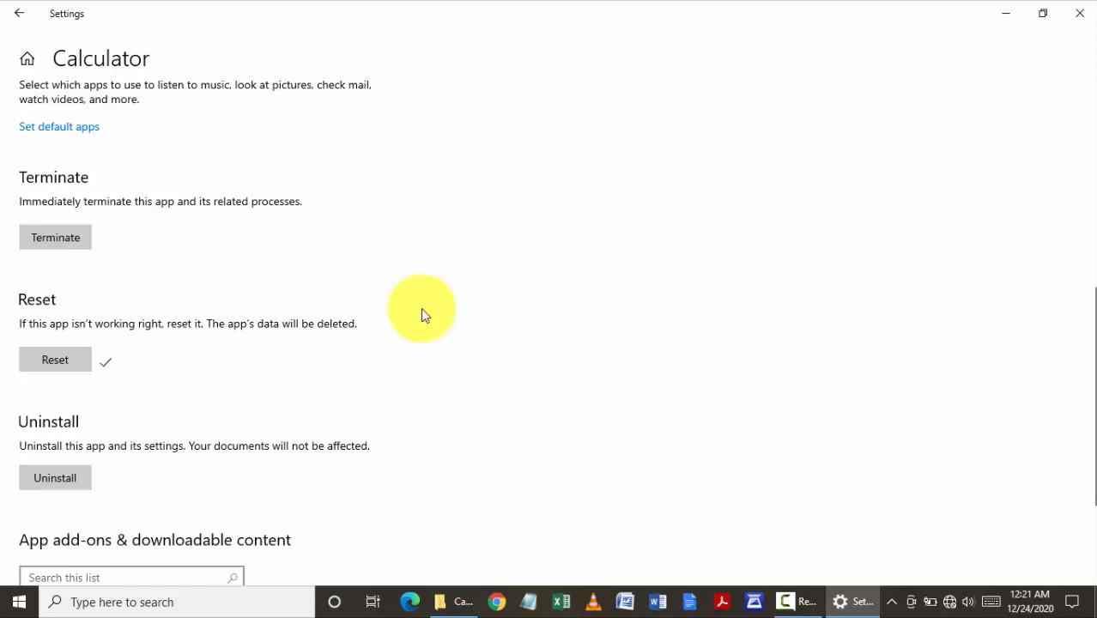
mouse_move(515, 221)
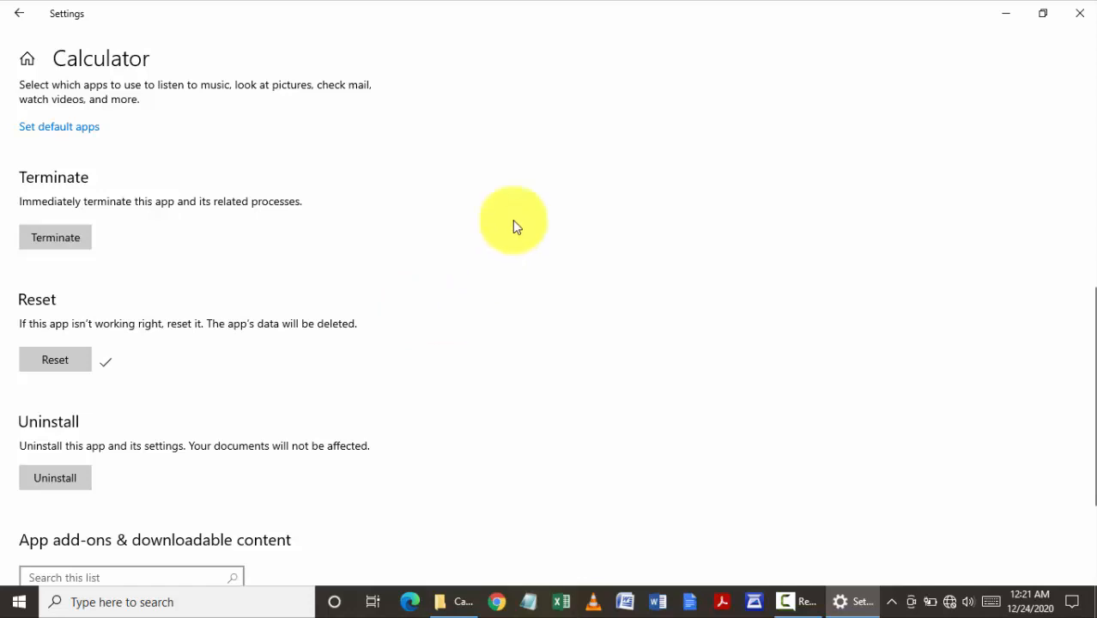
mouse_move(549, 289)
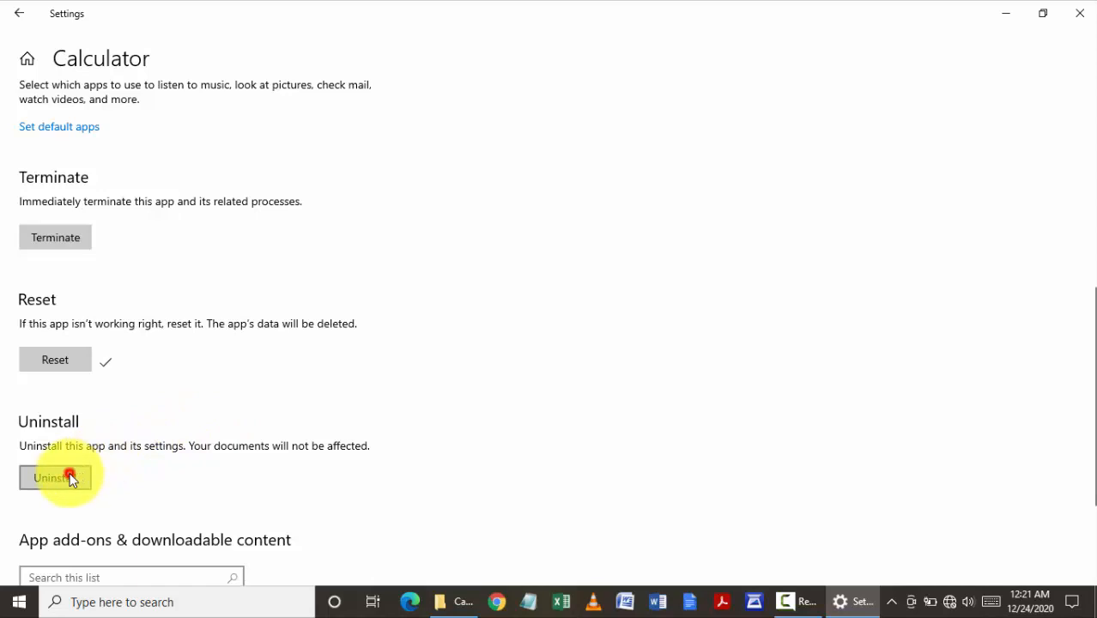
- Confirm uninstalling Calculator, then close the Settings window
left_click(53, 477)
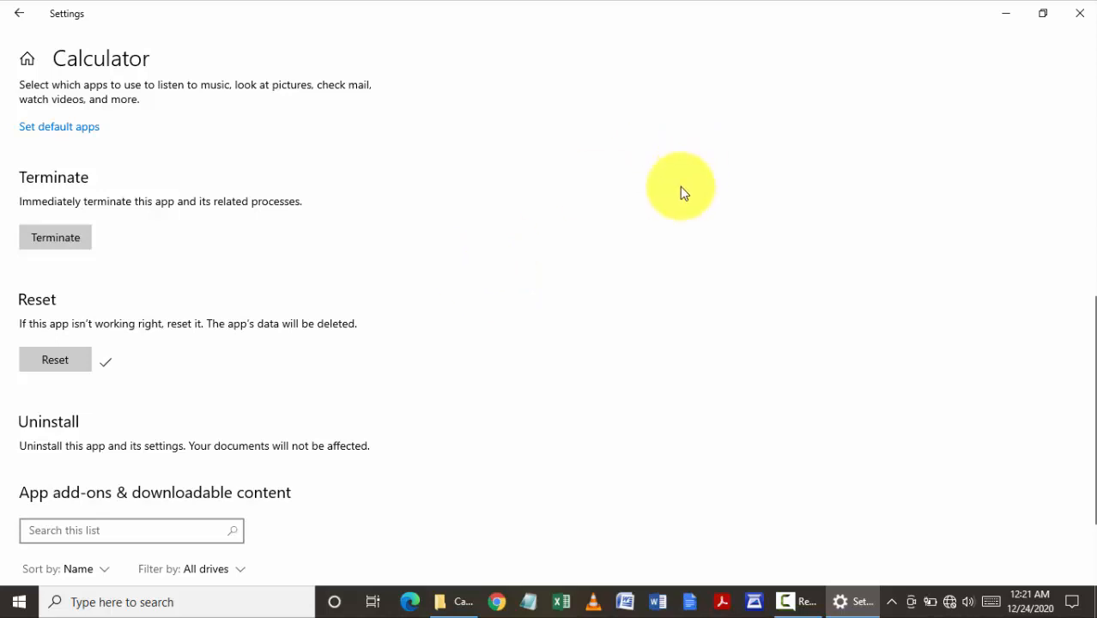
mouse_move(529, 278)
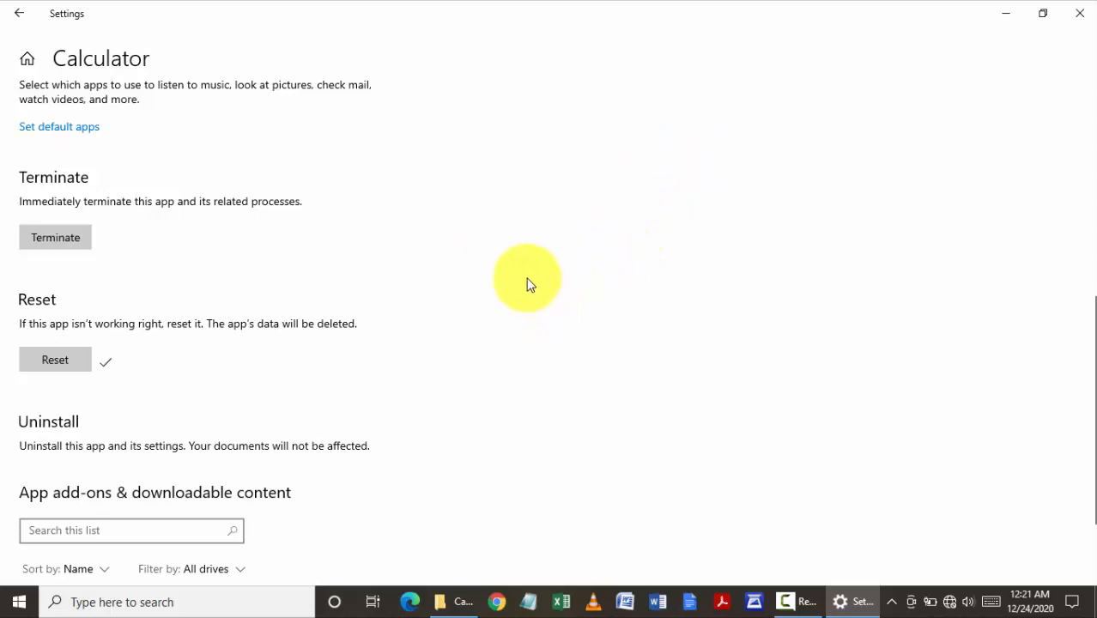
mouse_move(539, 278)
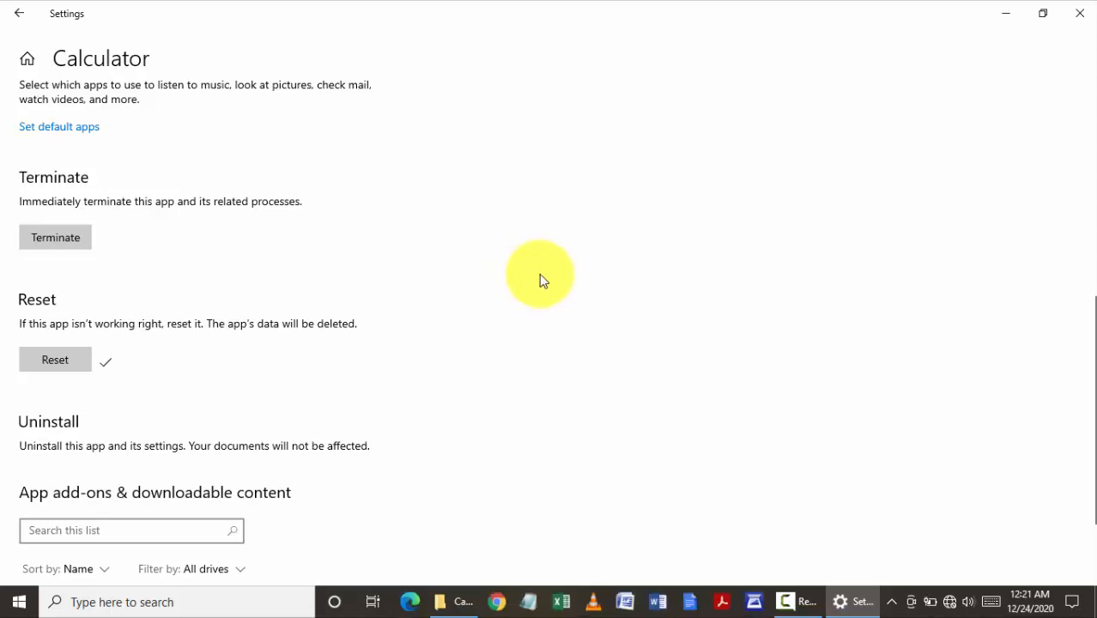
mouse_move(1080, 17)
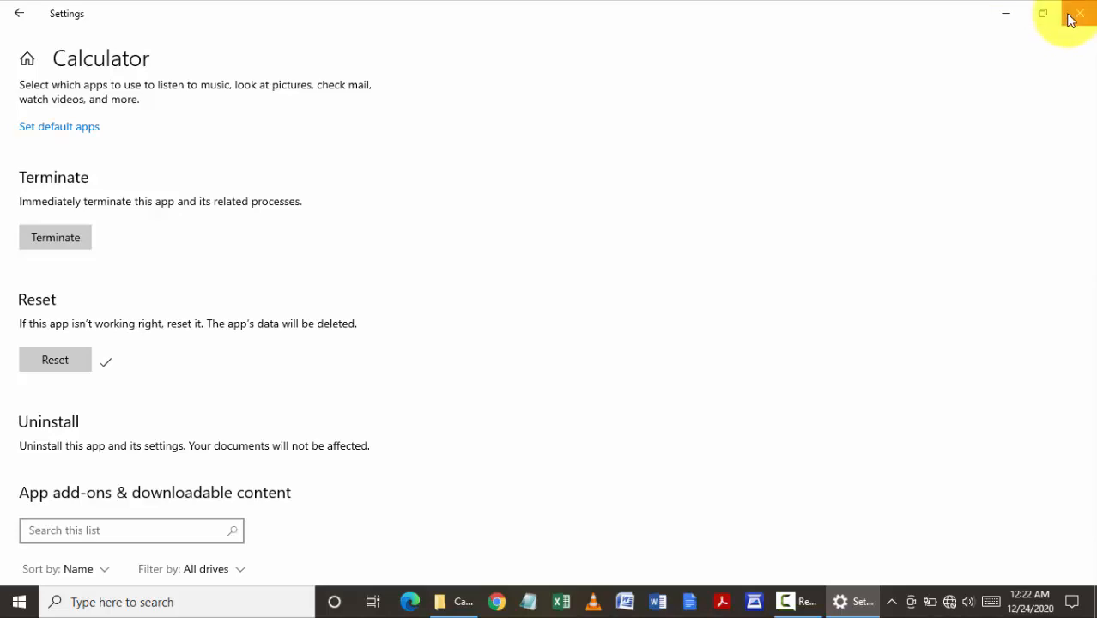
left_click(1080, 14)
type("store")
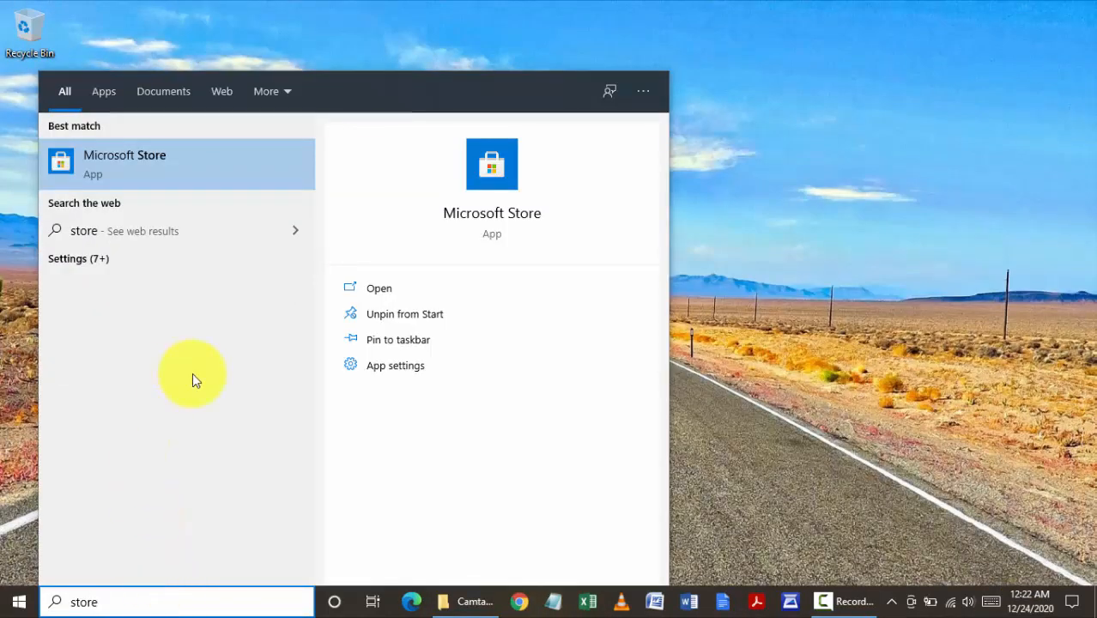
- Launch Microsoft Store, search 'calcu' and go to the Windows Calculator product page
left_click(377, 288)
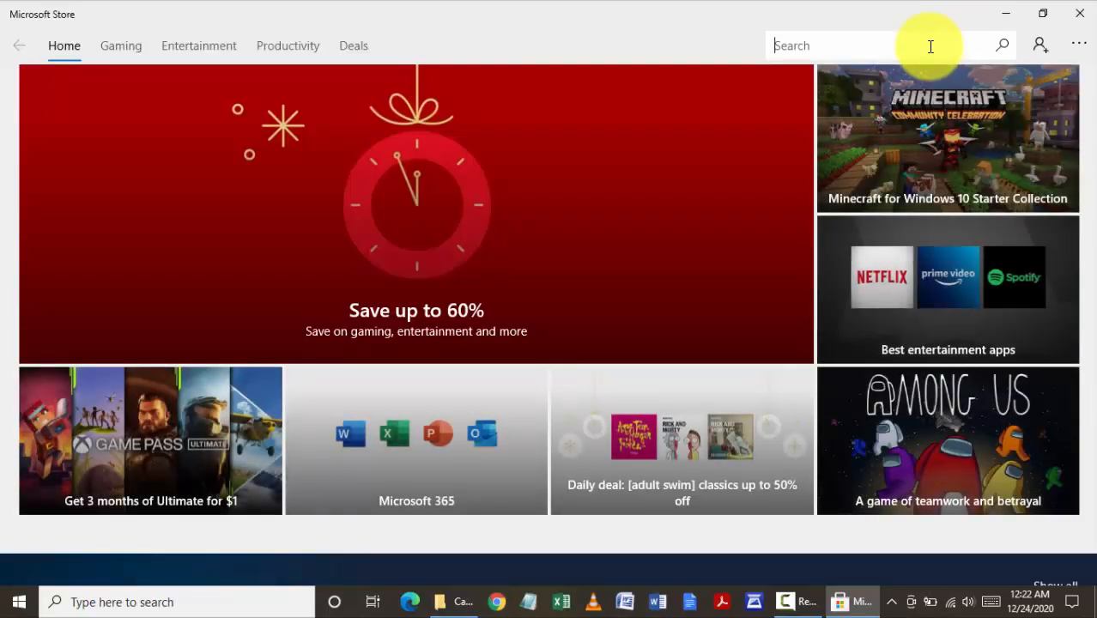
type("calculat")
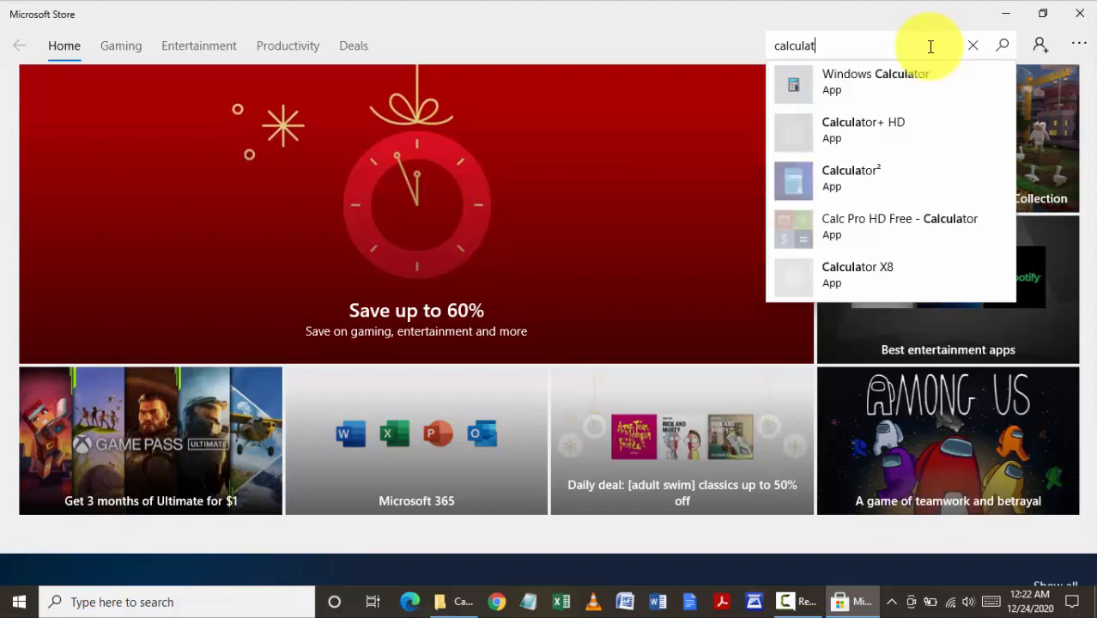
left_click(971, 44)
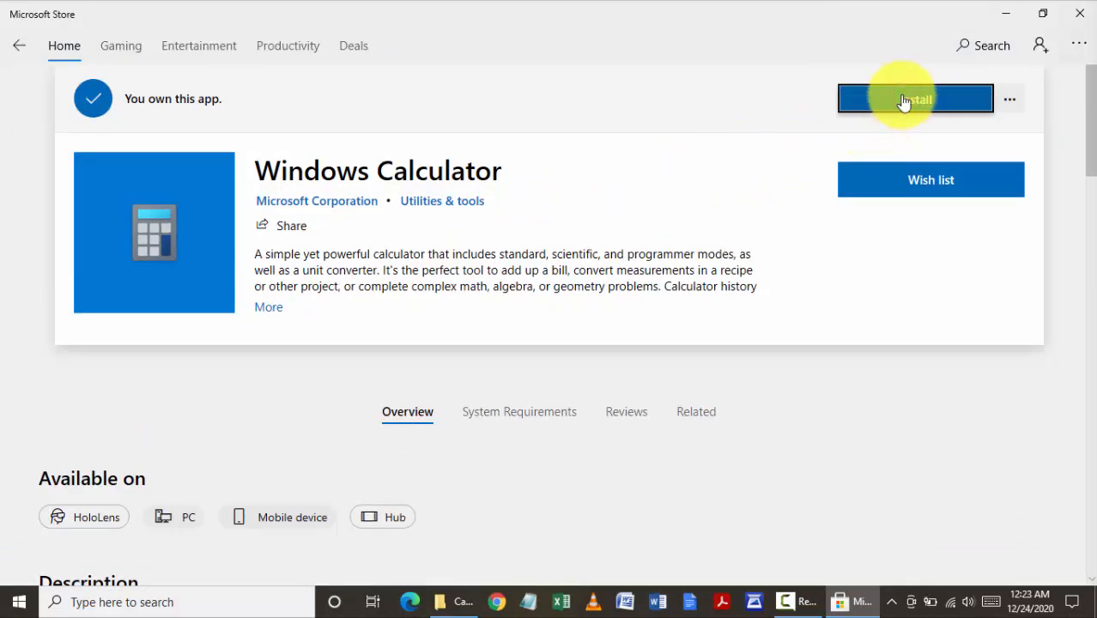
- Install Windows Calculator, dismissing the Microsoft sign-in prompt so the download proceeds
left_click(913, 97)
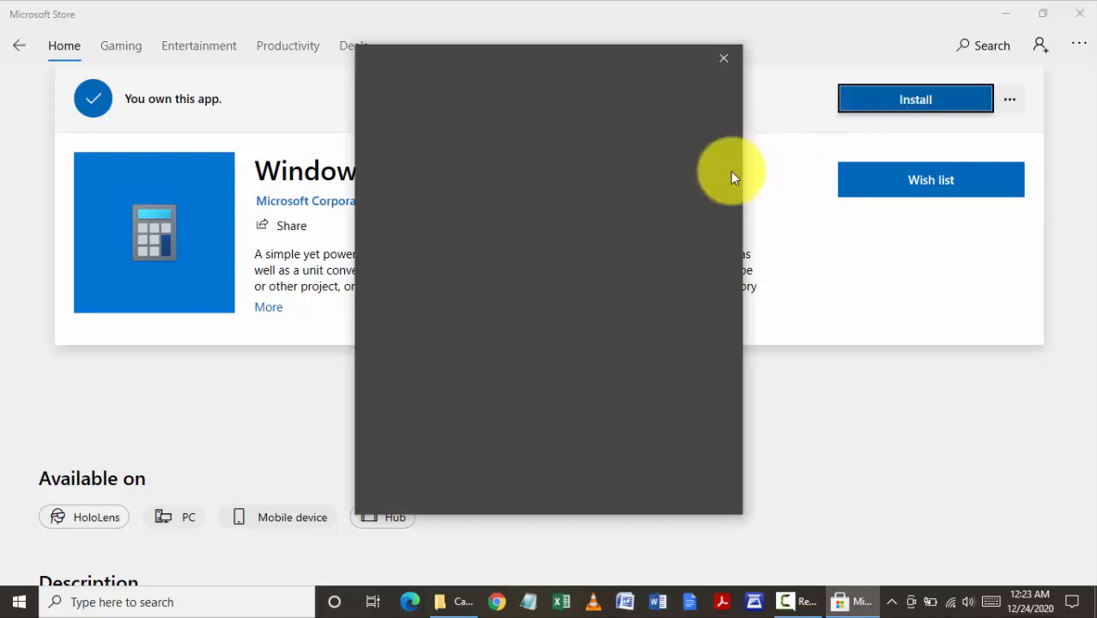
mouse_move(567, 266)
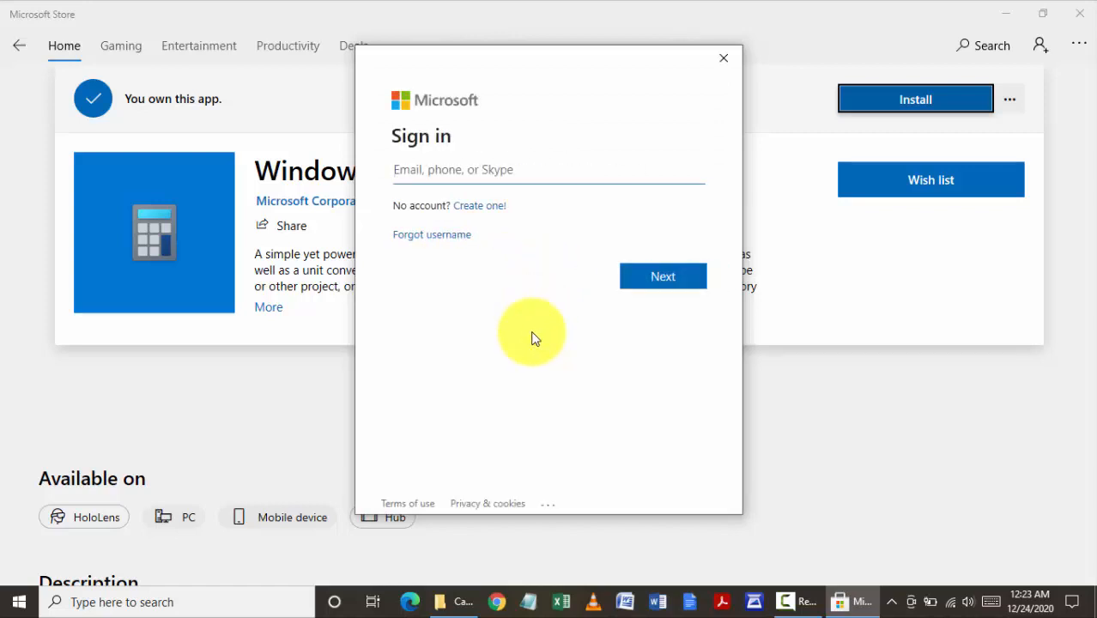
mouse_move(649, 142)
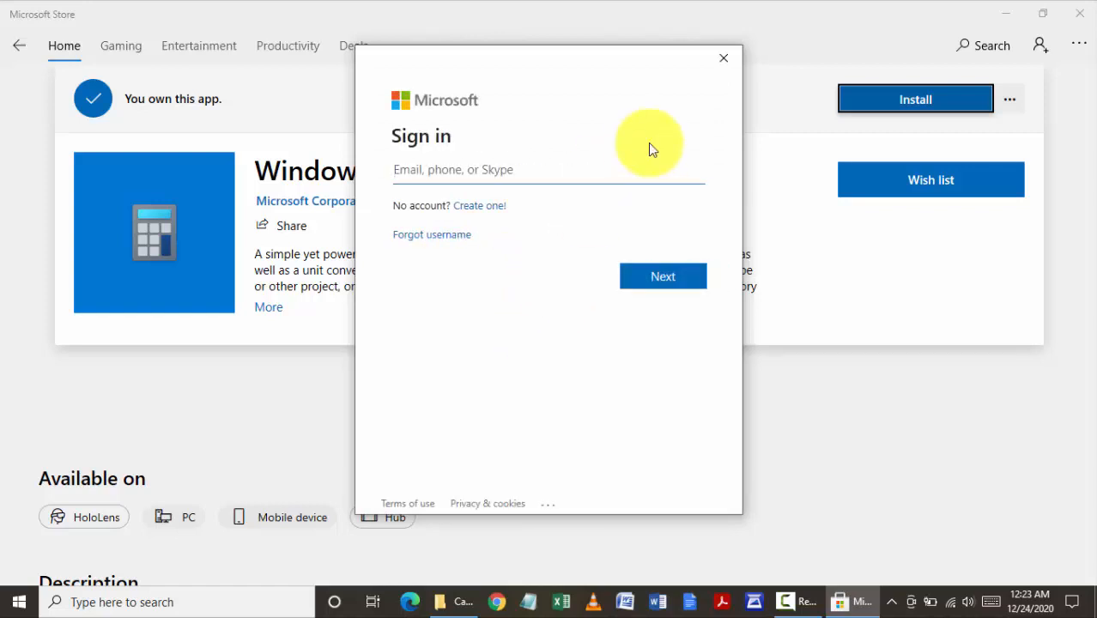
left_click(723, 58)
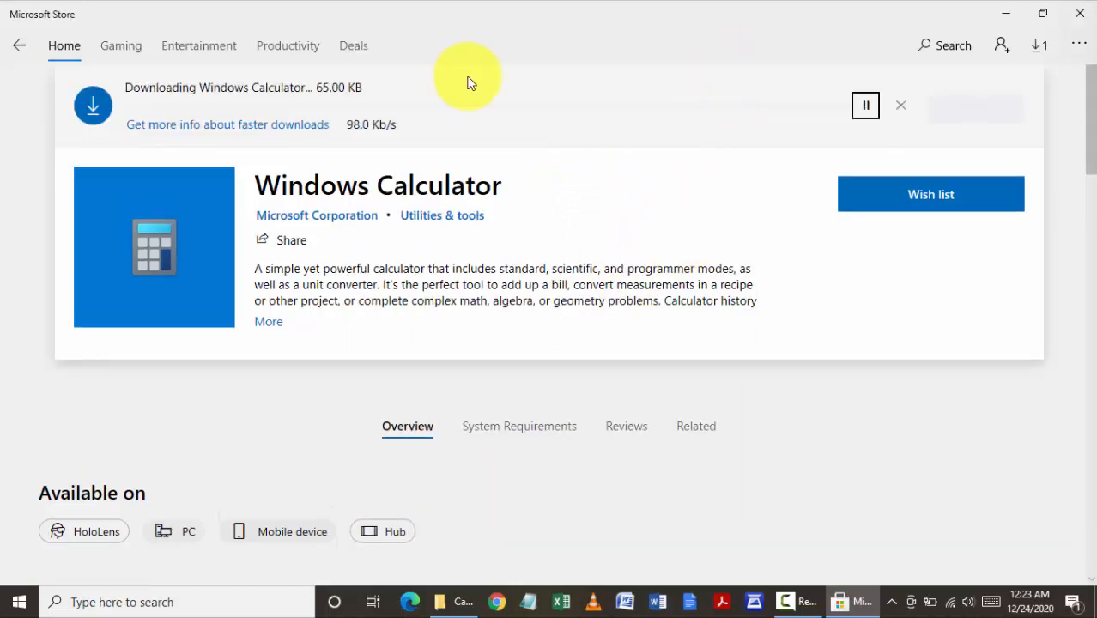
mouse_move(528, 168)
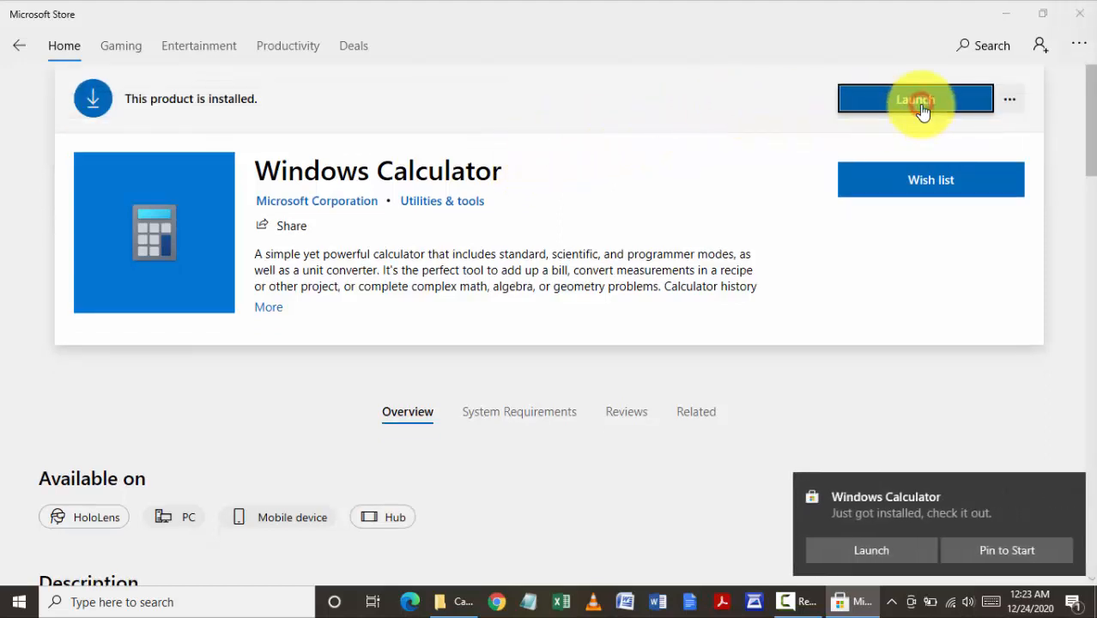
- Launch the reinstalled Calculator in Standard mode, then put its window away
left_click(915, 98)
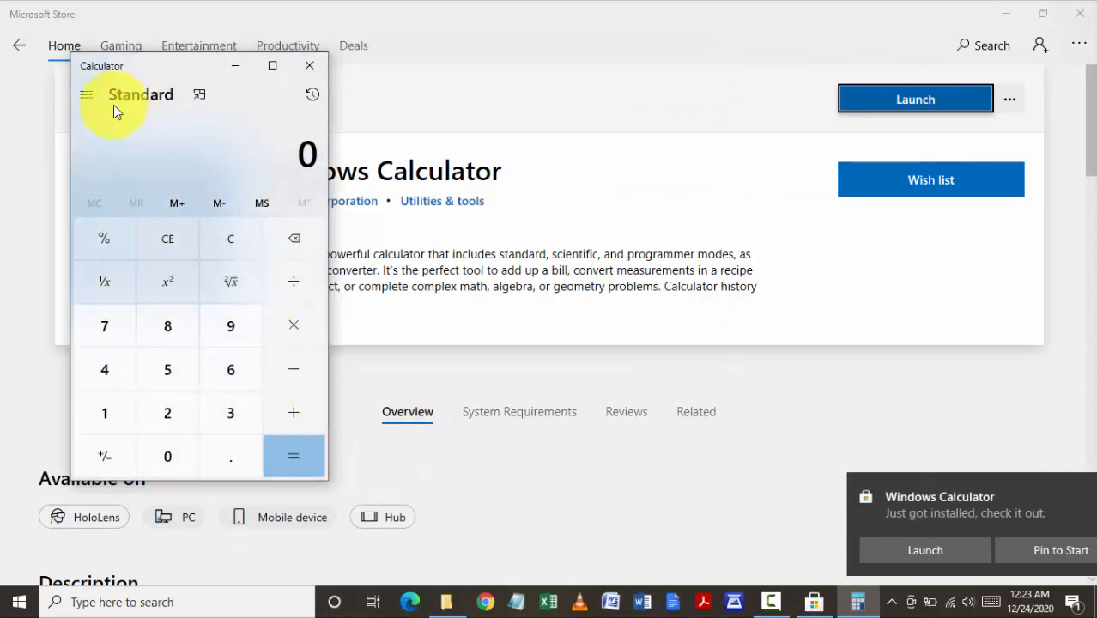
left_click(84, 94)
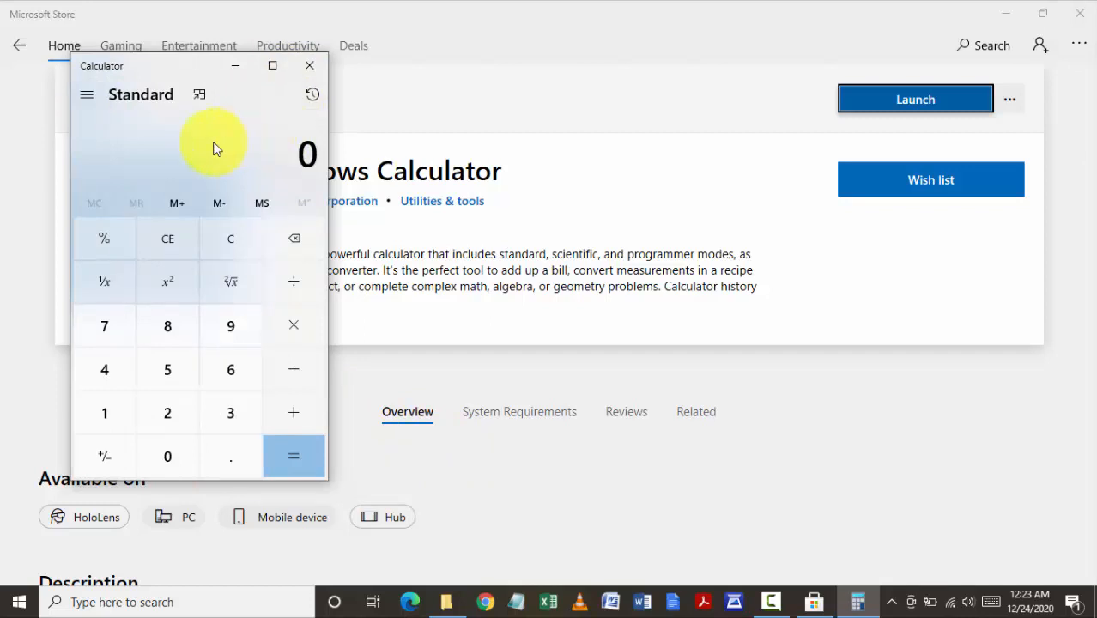
mouse_move(189, 151)
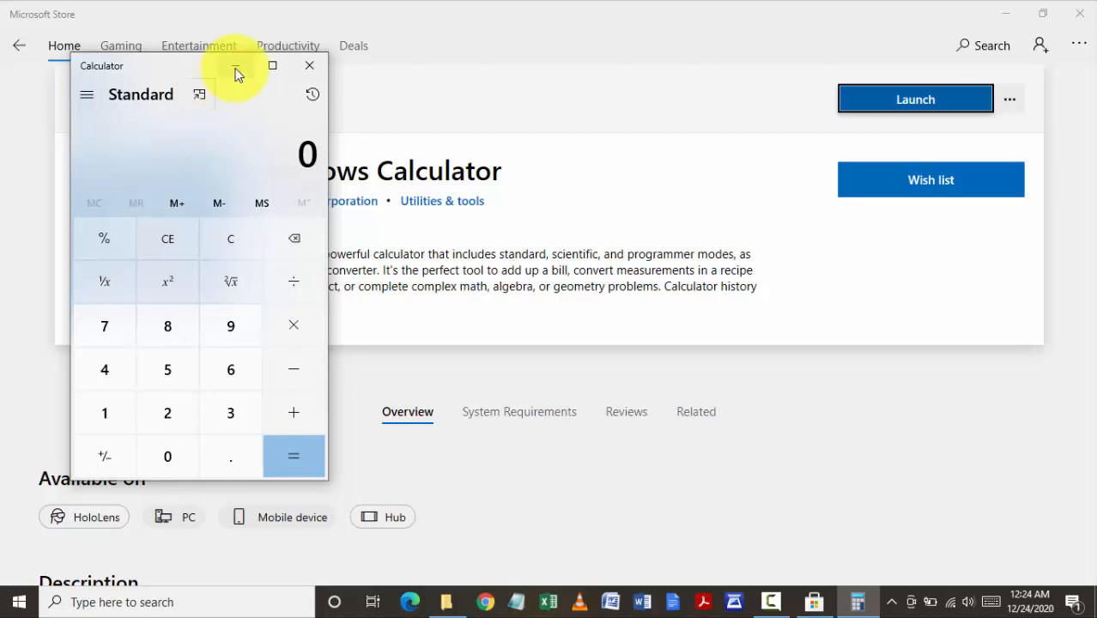
left_click(309, 65)
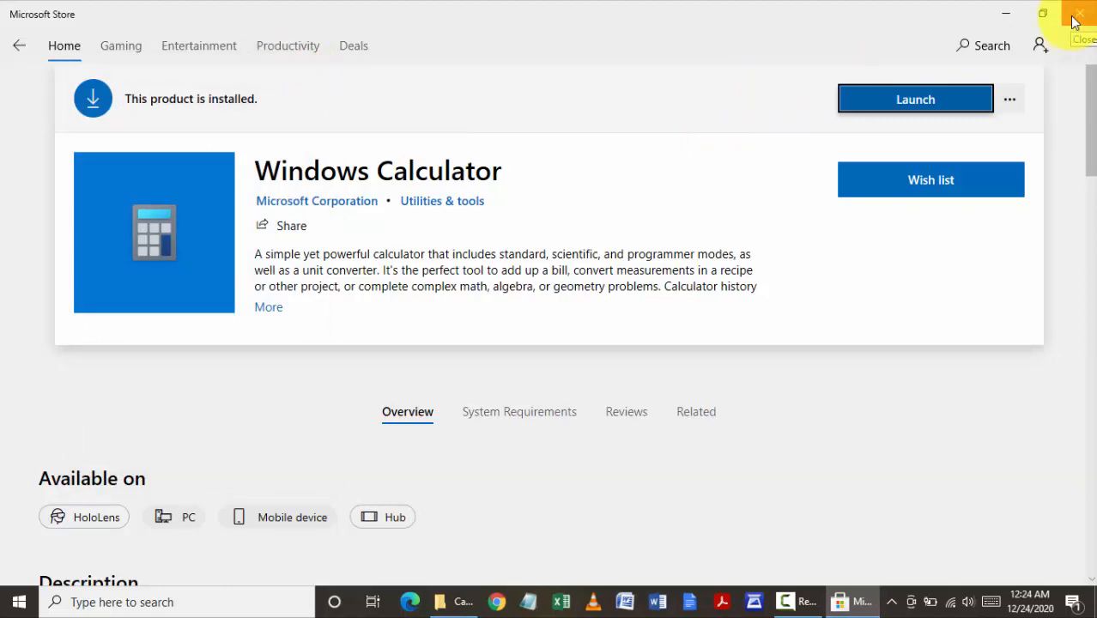
- Close Microsoft Store to leave the desktop clear
left_click(1077, 16)
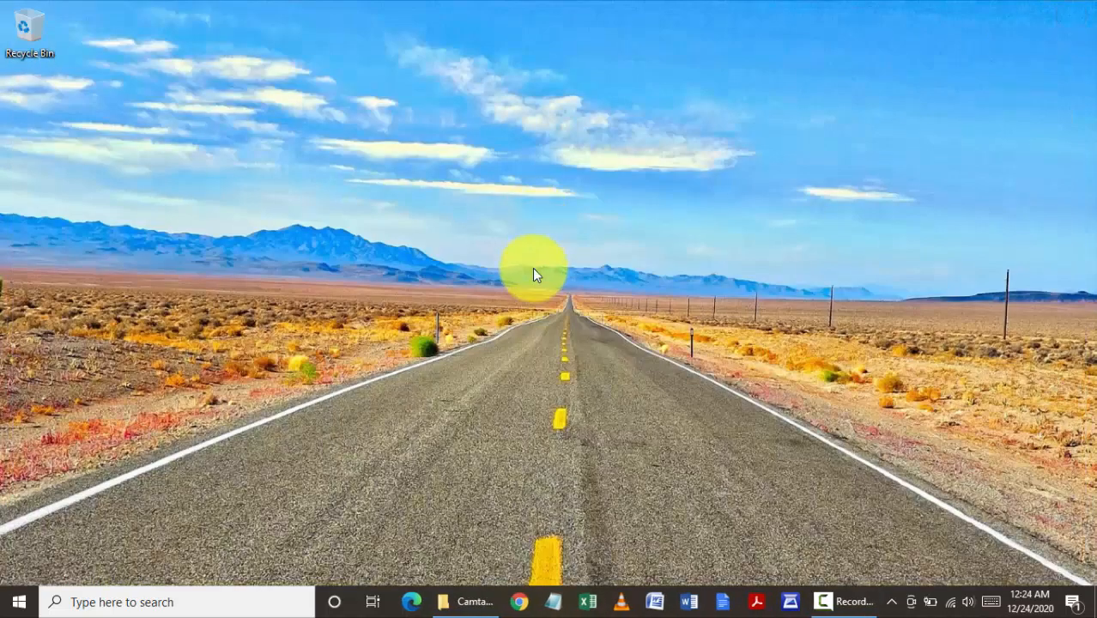